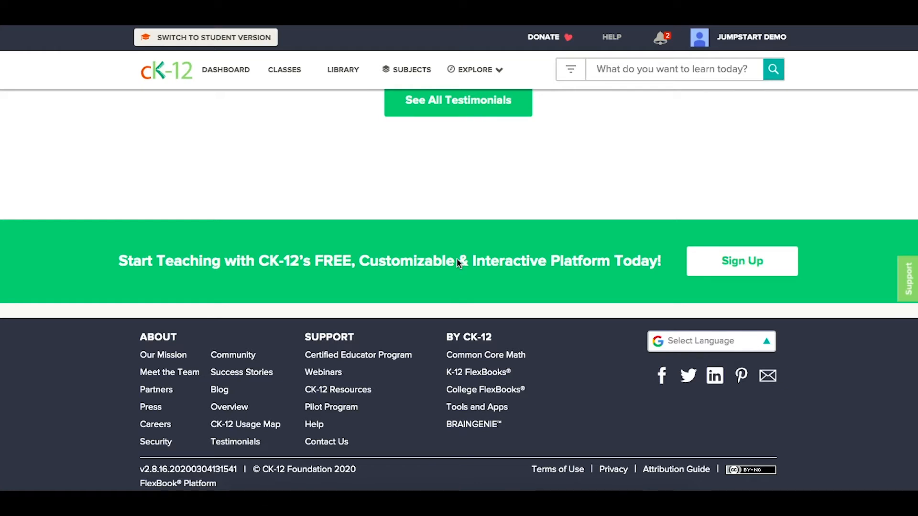
{"action": "mouse_move", "coordinate": [483, 412]}
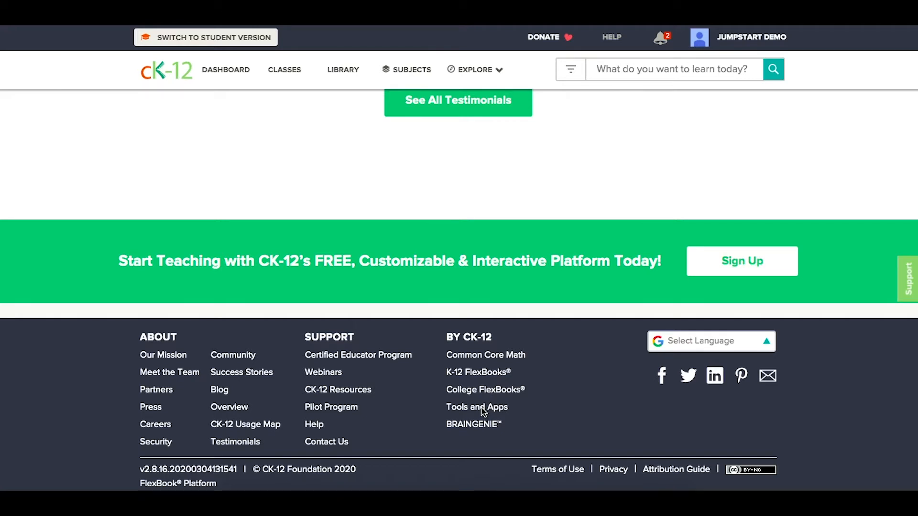
{"action": "mouse_move", "coordinate": [476, 406]}
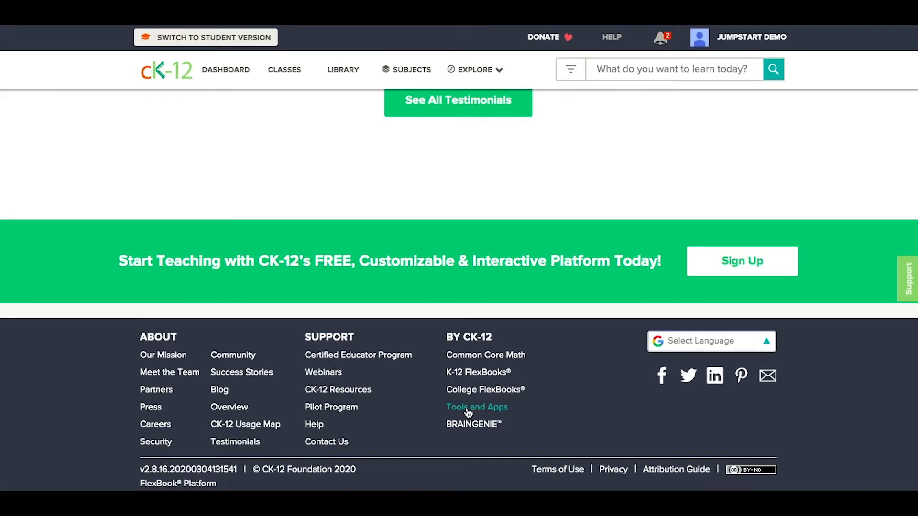
{"action": "mouse_move", "coordinate": [477, 407]}
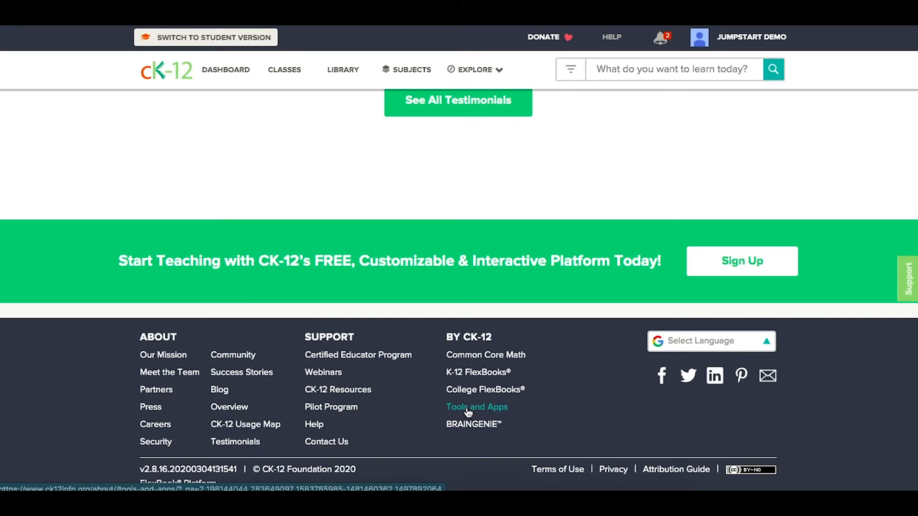
Open the LTI registration form and scroll down to the City, State, Contact email and LMS questions.
{"action": "left_click", "coordinate": [476, 407]}
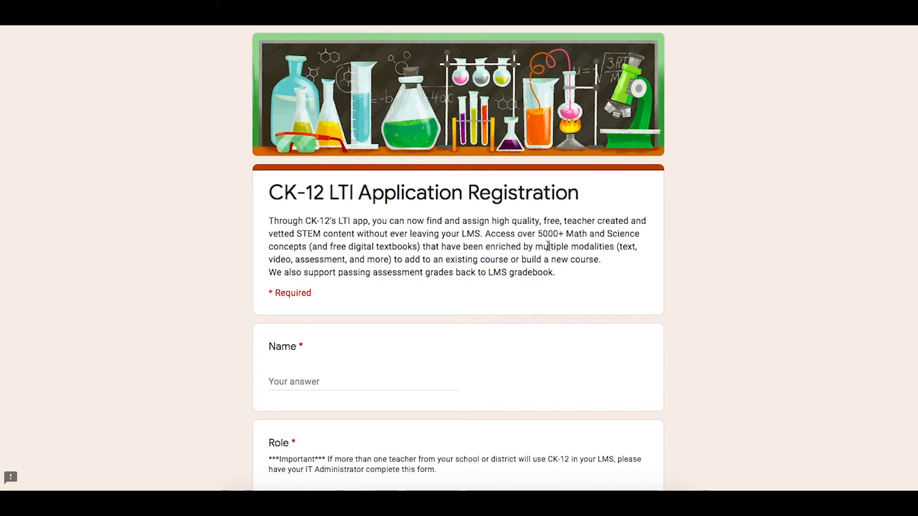
{"action": "mouse_move", "coordinate": [593, 359]}
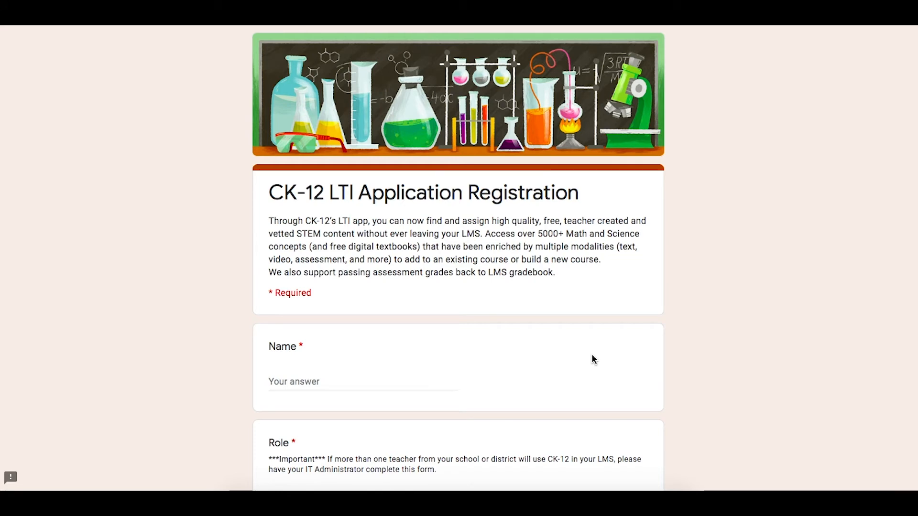
{"action": "scroll", "scroll_direction": "down", "scroll_amount": 3}
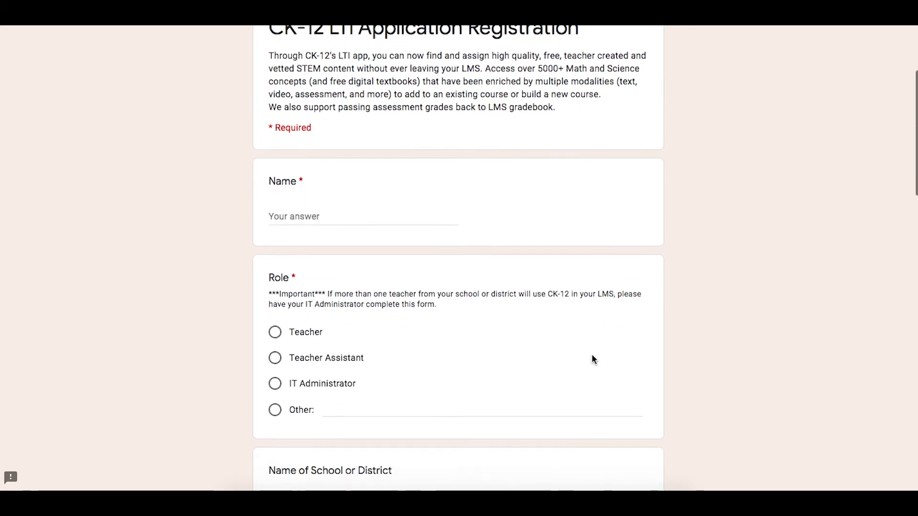
{"action": "scroll", "scroll_direction": "down", "scroll_amount": 3}
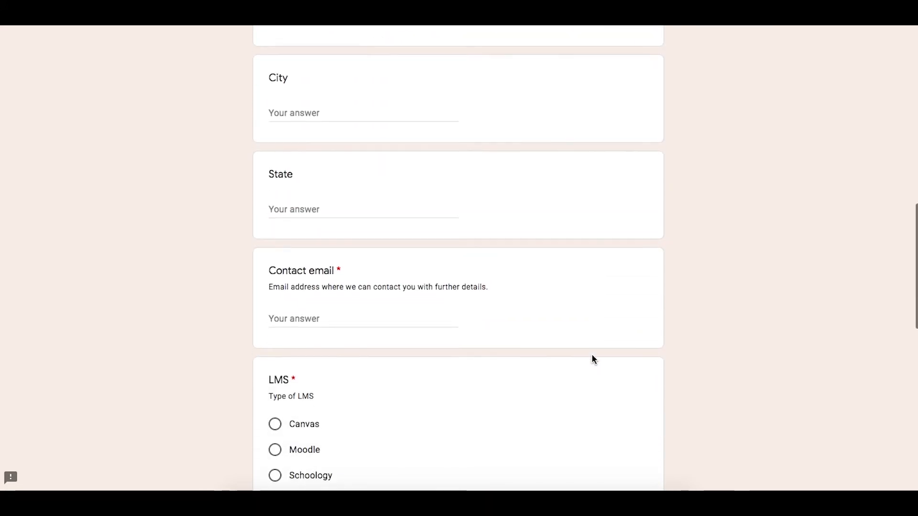